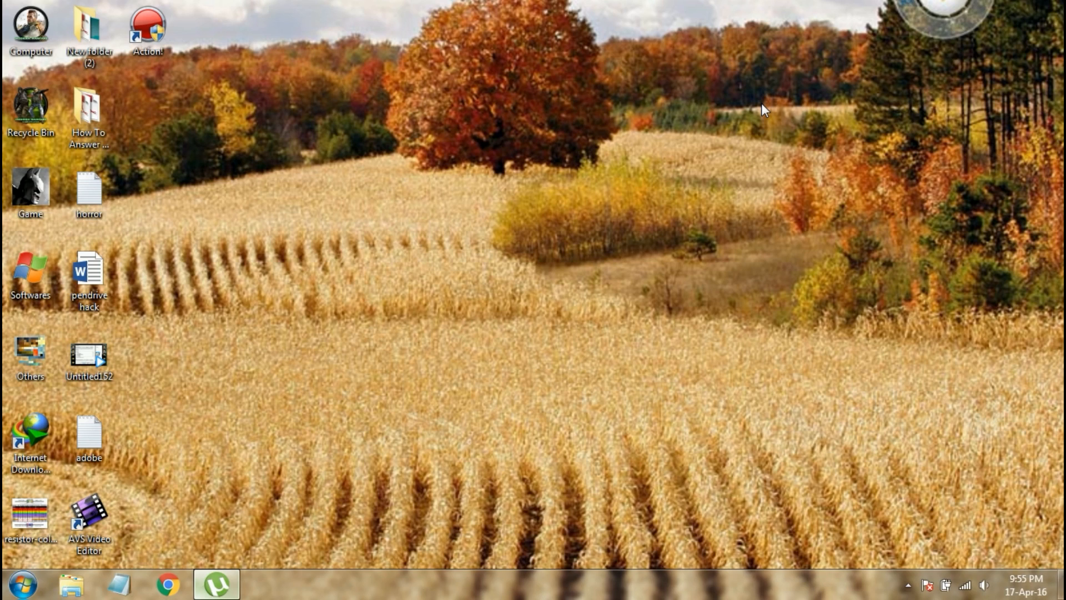
mouse_move(207, 499)
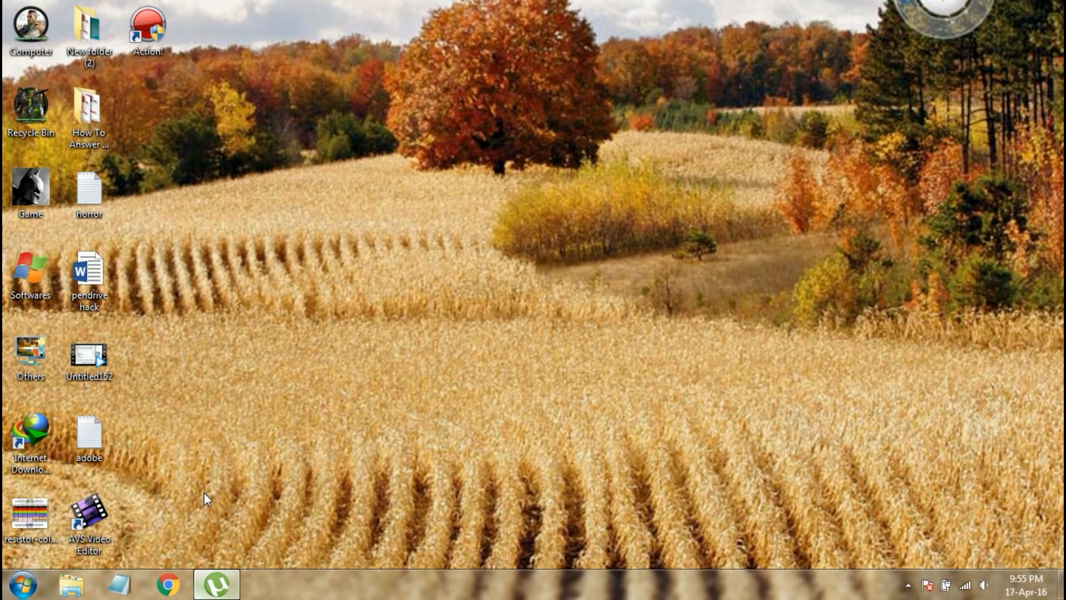
- Launch Chrome from the taskbar and load the Google home page via its bookmark
left_click(167, 583)
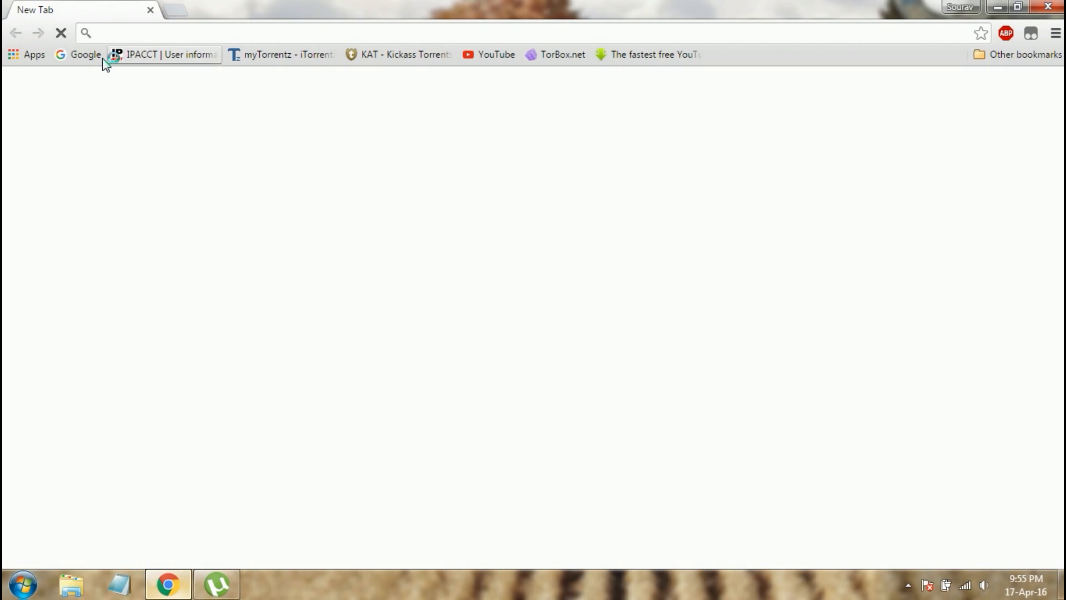
left_click(85, 55)
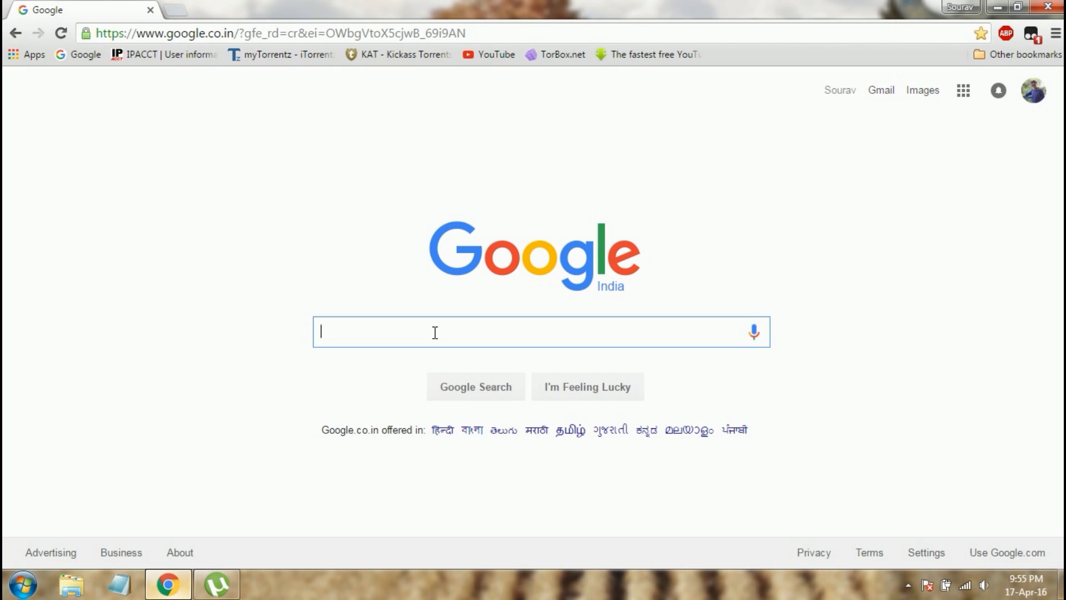
- Search Google for intitle:"index of" iso gta v and open the Grand Theft Auto V 2015 PC directory
type("intilte")
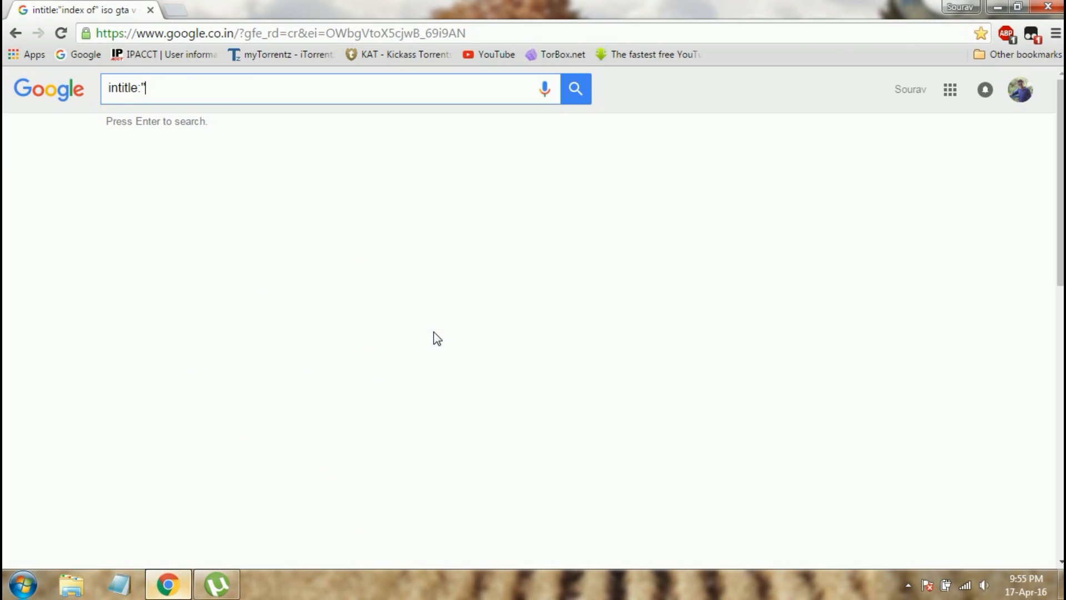
type("index")
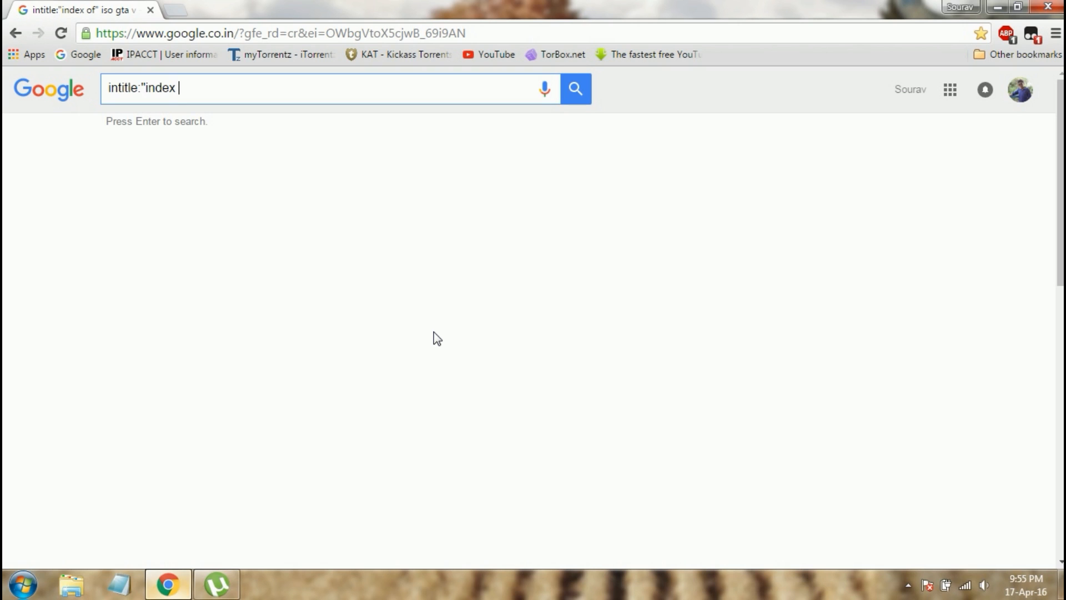
type("of\"")
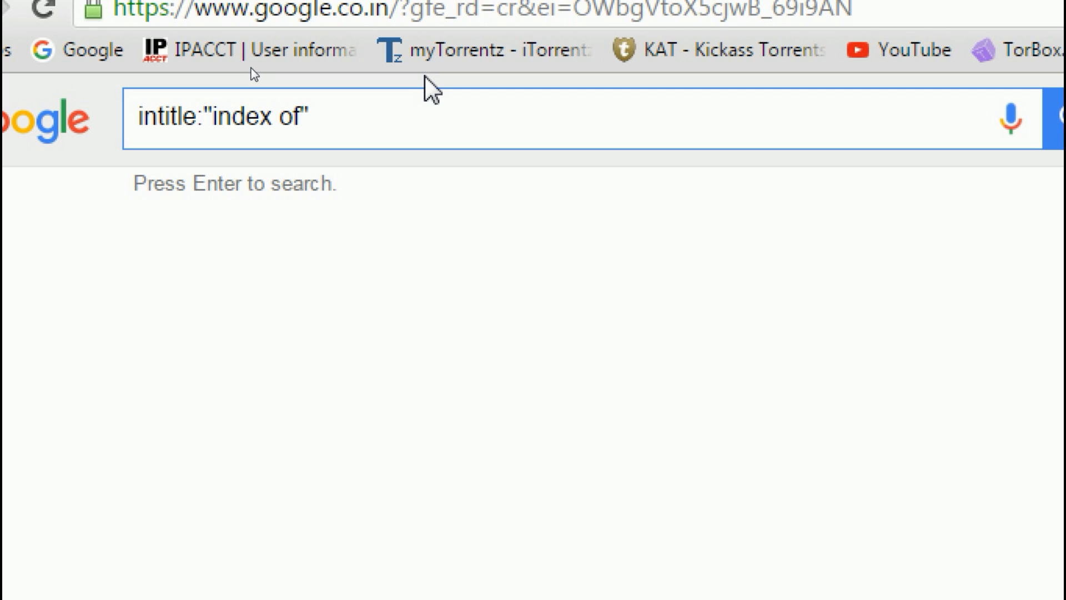
type("iso")
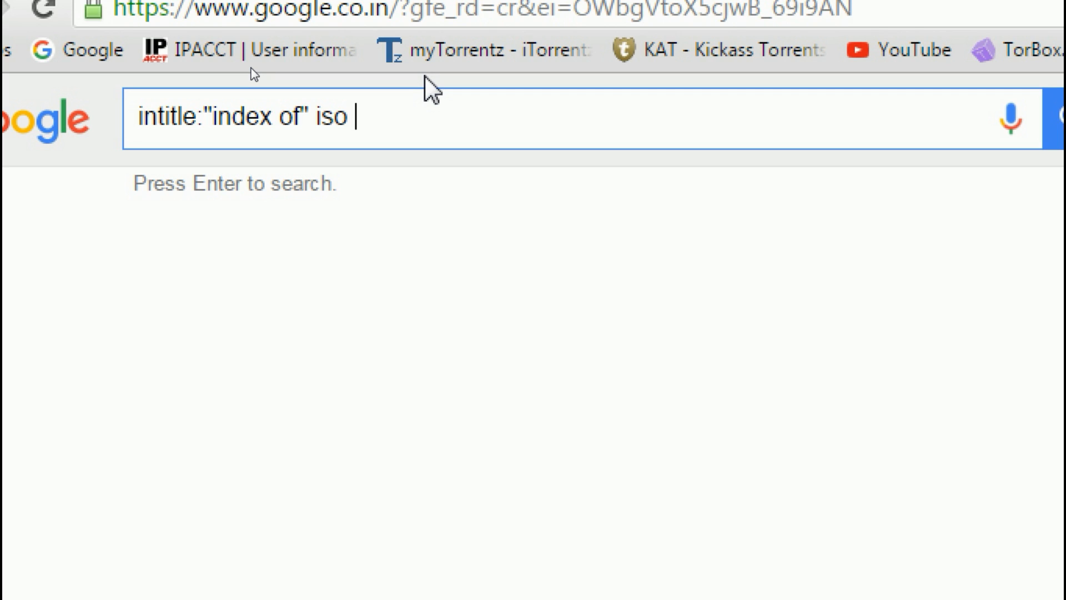
type("gta v")
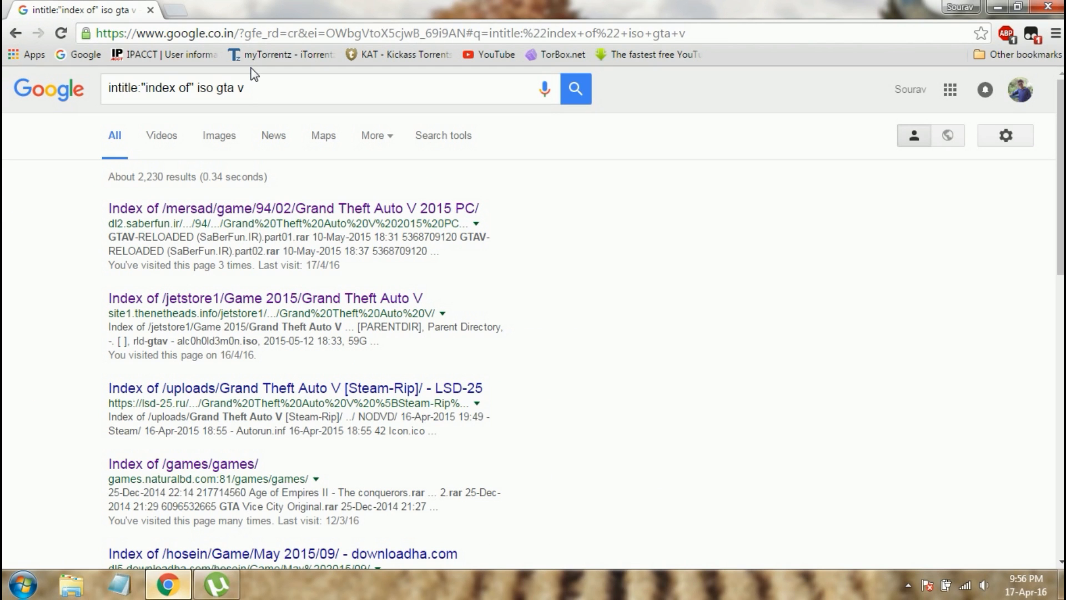
mouse_move(293, 208)
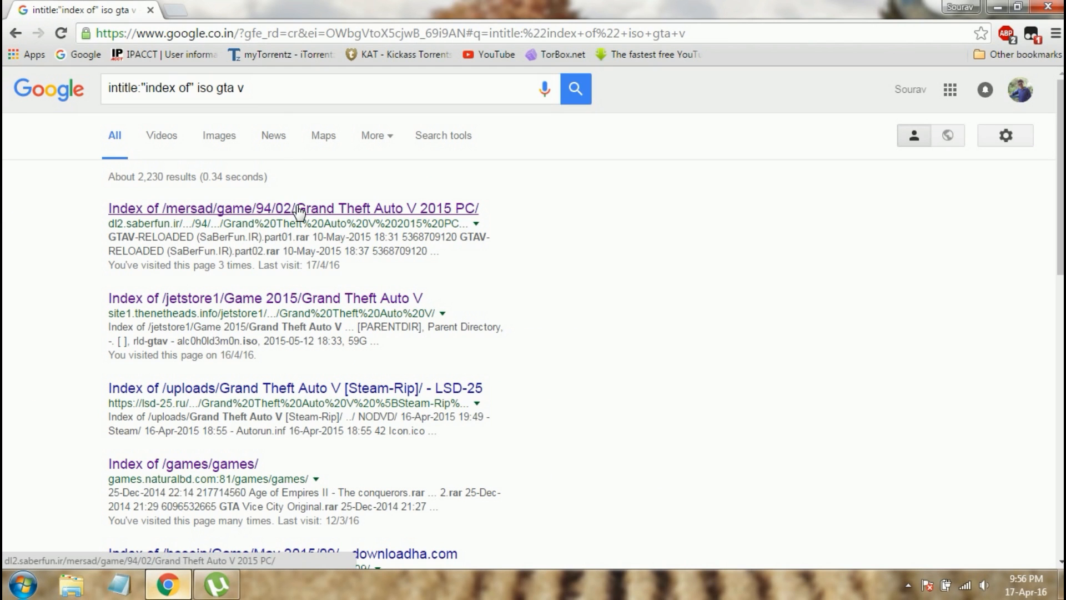
left_click(292, 209)
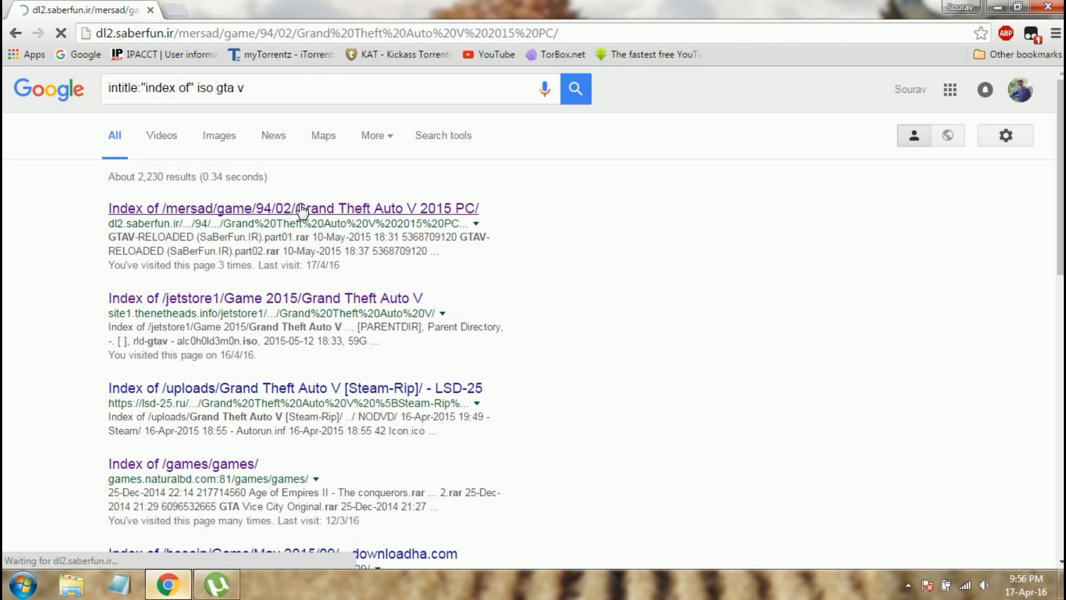
left_click(293, 208)
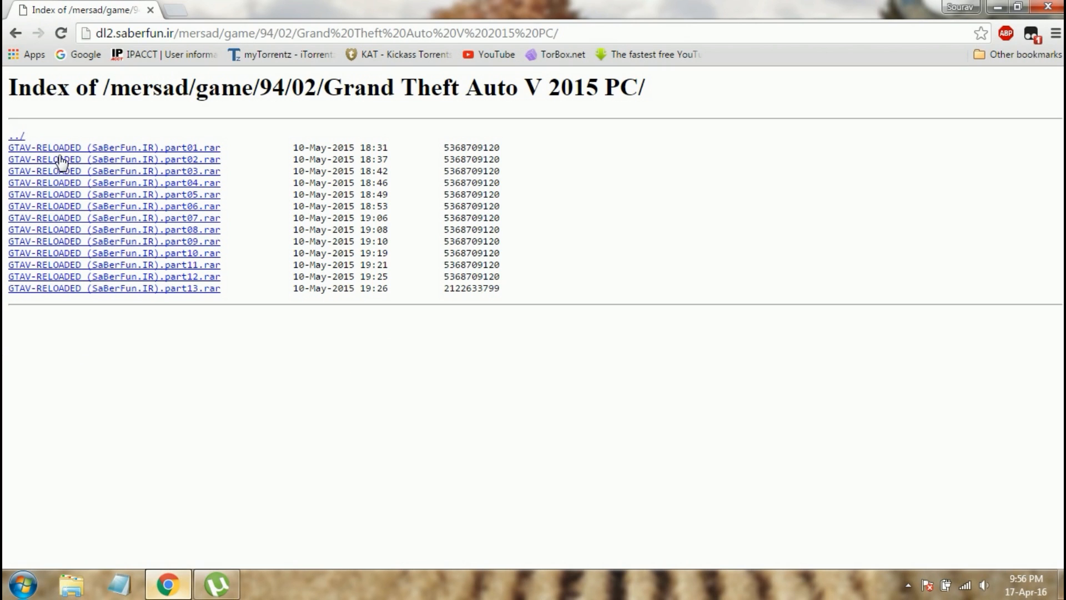
mouse_move(193, 171)
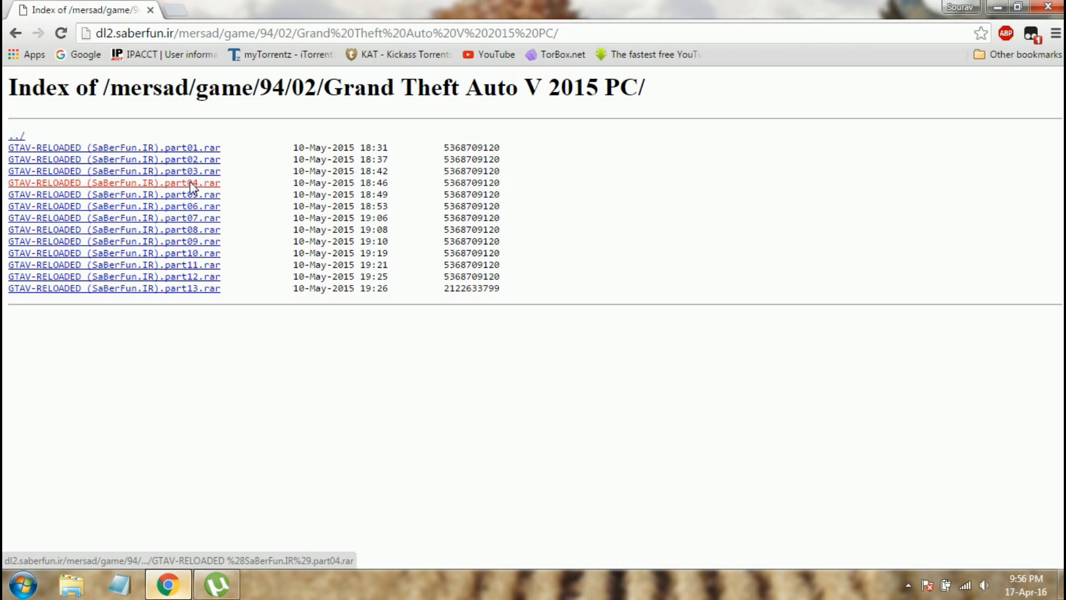
- Download the GTAV-RELOADED part04.rar archive, confirming Start Download in the download dialog
left_click(114, 182)
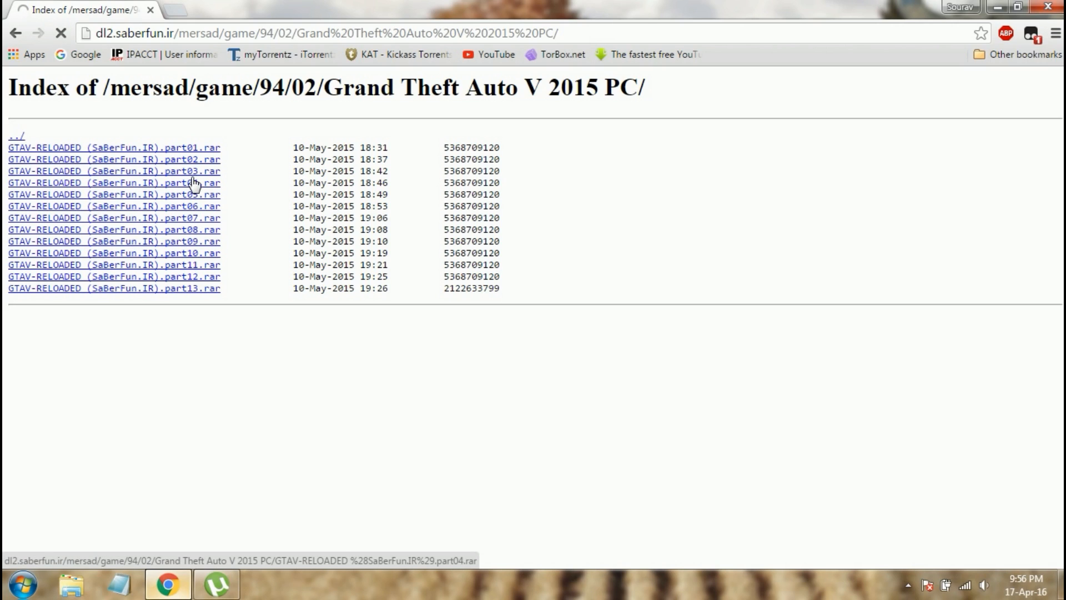
left_click(115, 182)
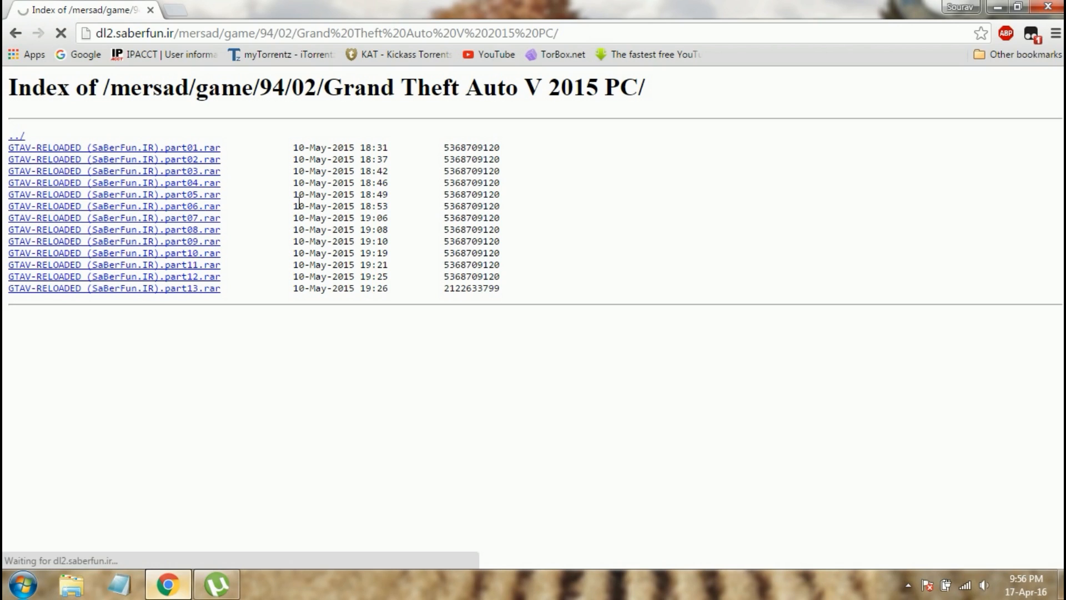
mouse_move(311, 209)
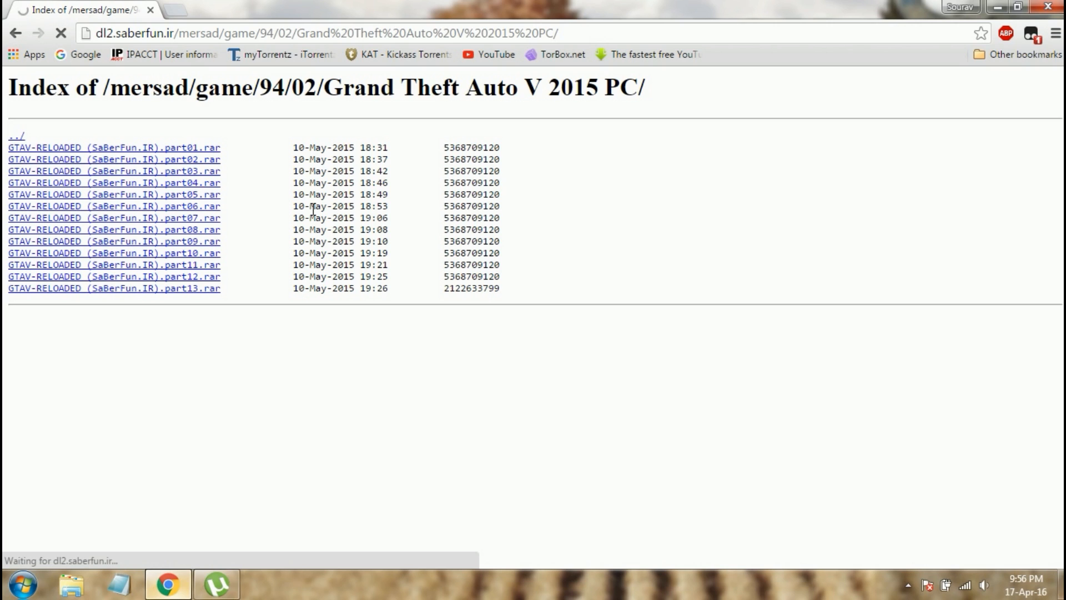
mouse_move(371, 198)
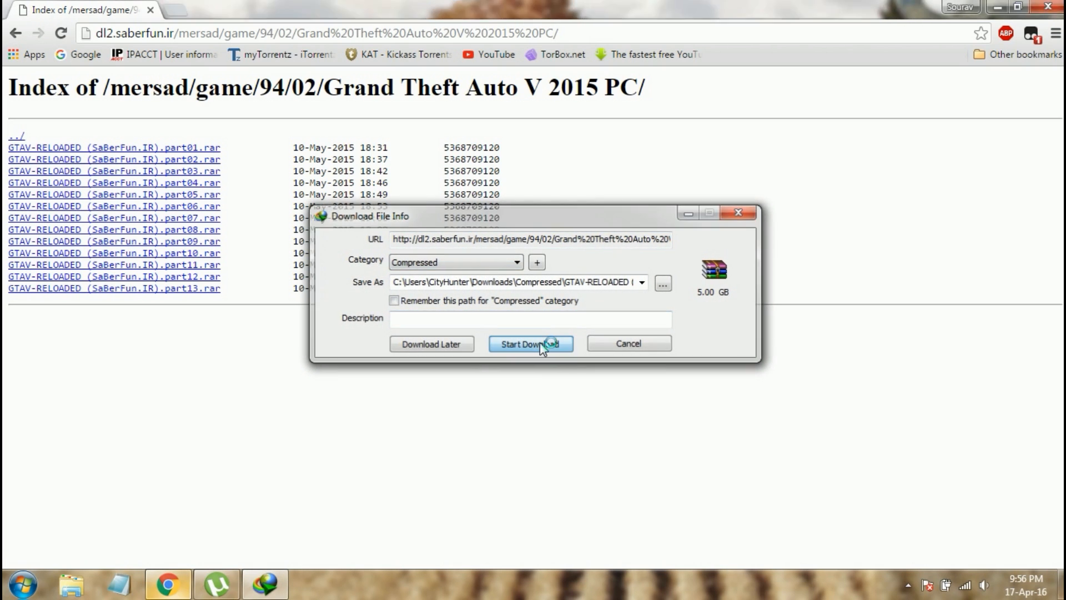
left_click(530, 343)
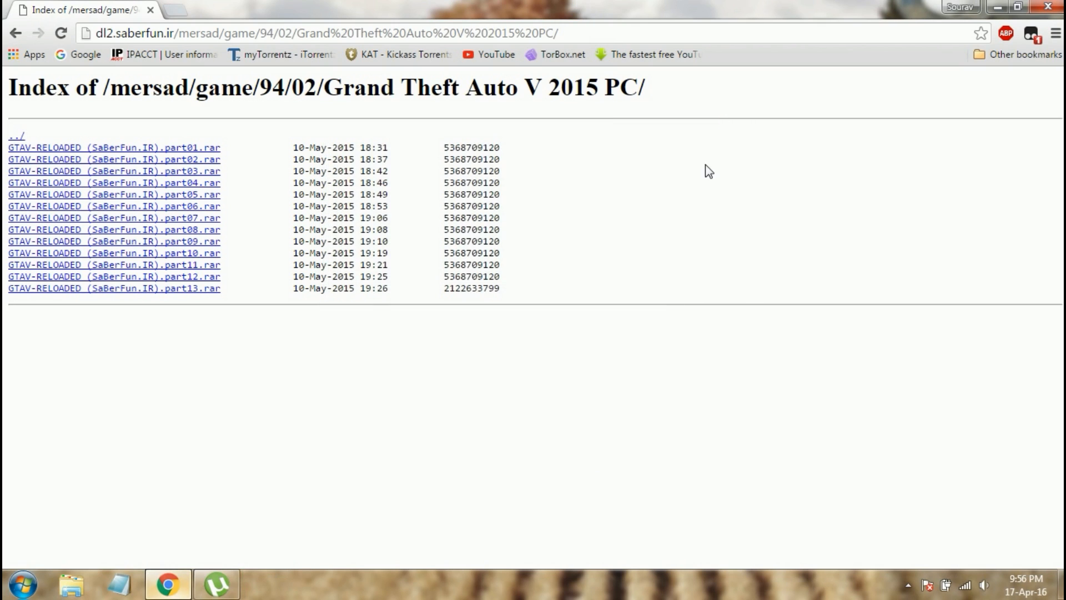
mouse_move(611, 229)
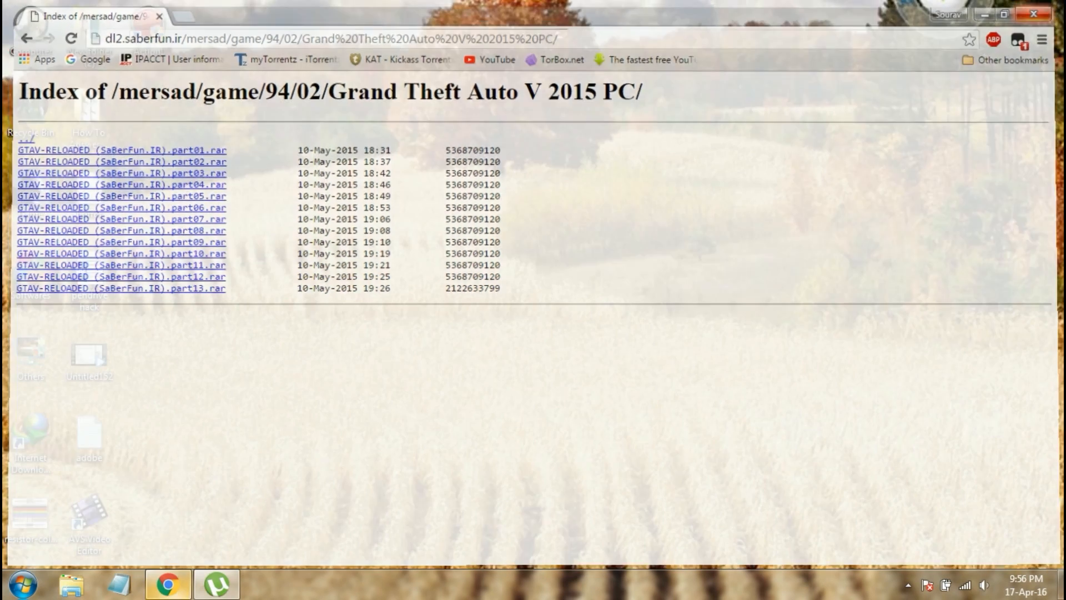
- Minimize the Chrome window to reveal the Windows desktop
left_click(1006, 13)
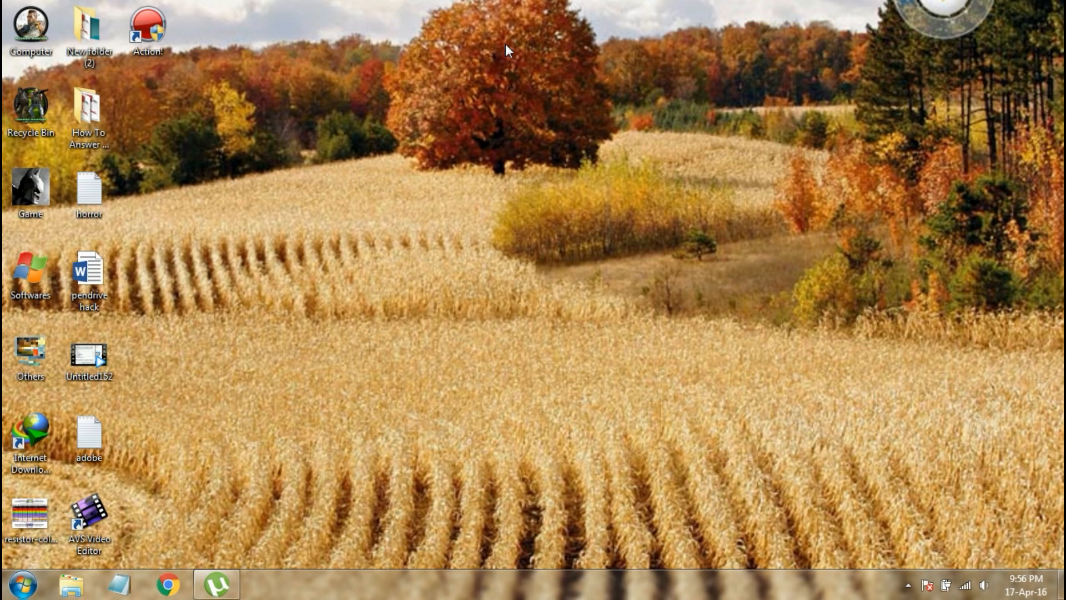
mouse_move(565, 166)
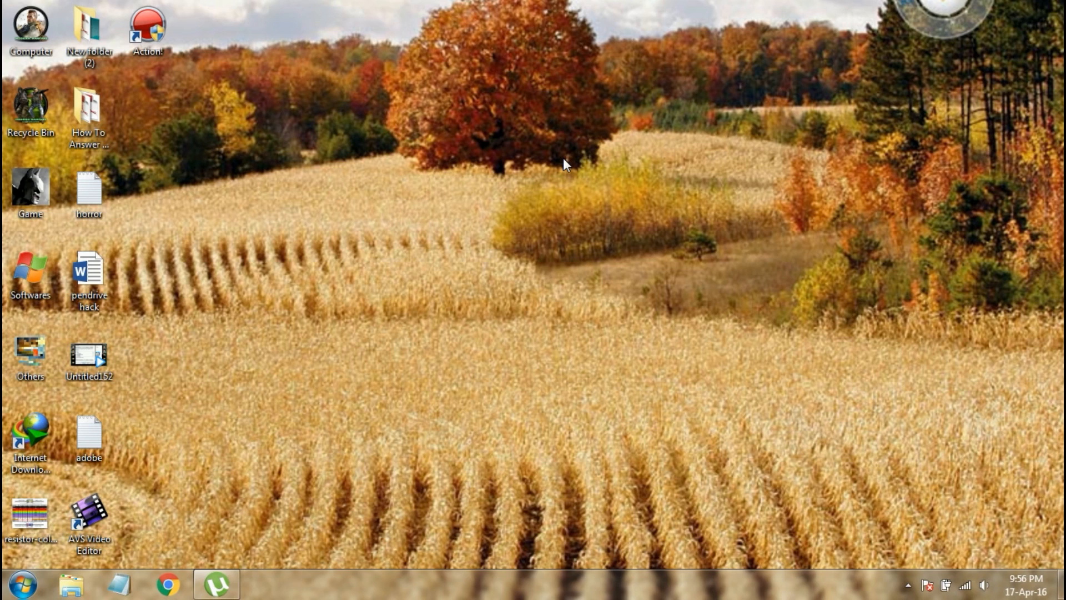